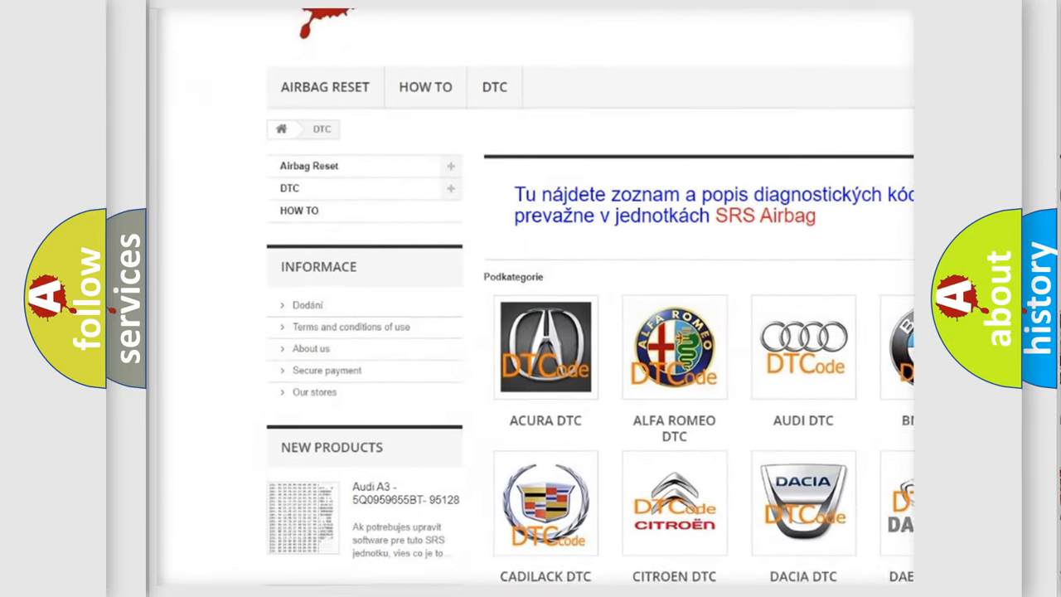
{"action": "scroll", "scroll_direction": "down", "scroll_amount": 3}
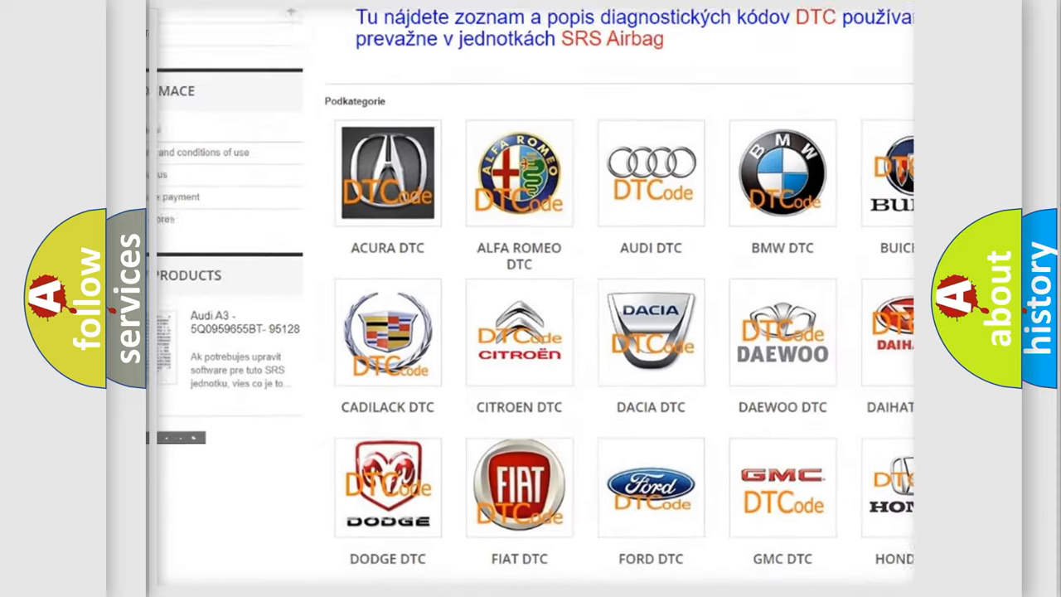
{"action": "scroll", "scroll_direction": "down", "scroll_amount": 3}
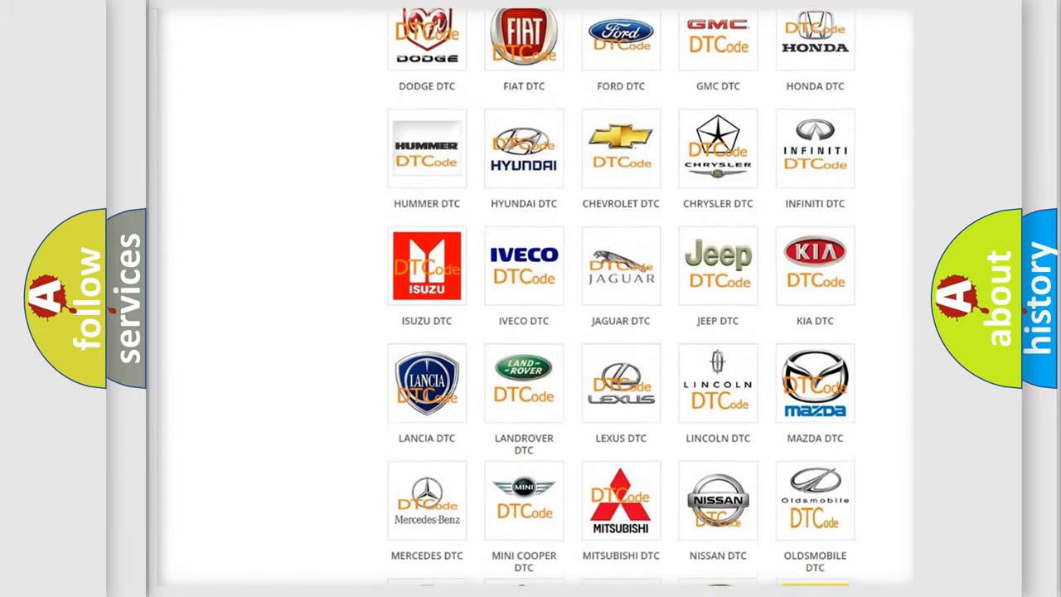
{"action": "scroll", "scroll_direction": "down", "scroll_amount": 3}
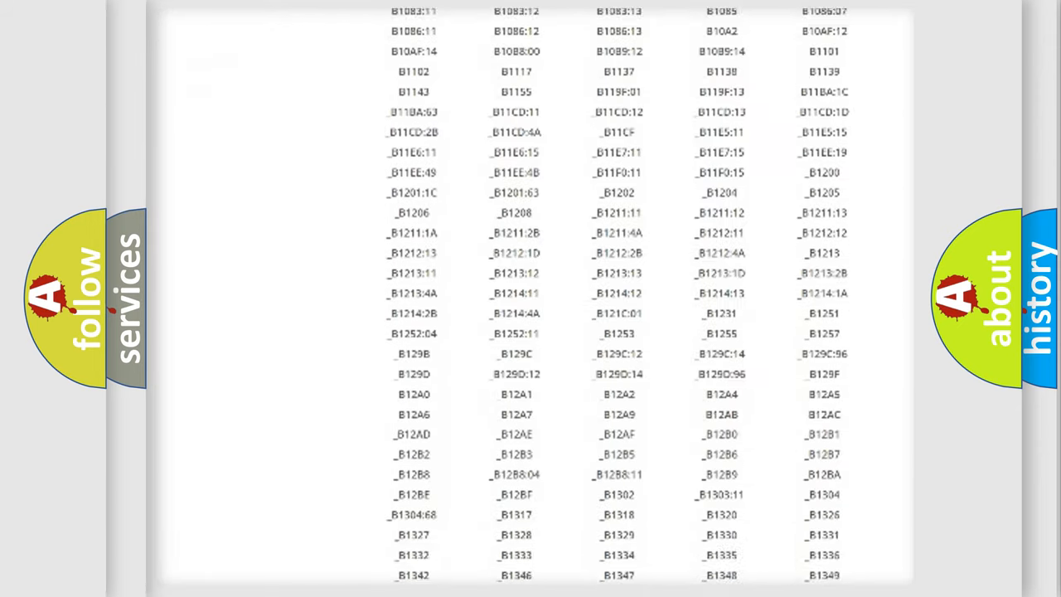
{"action": "scroll", "scroll_direction": "down", "scroll_amount": 3}
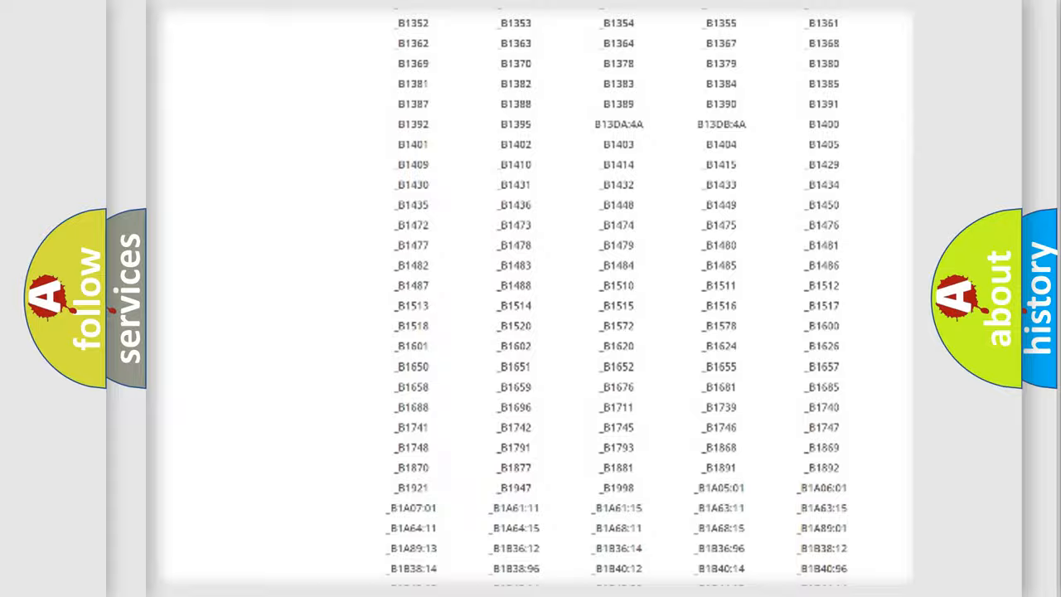